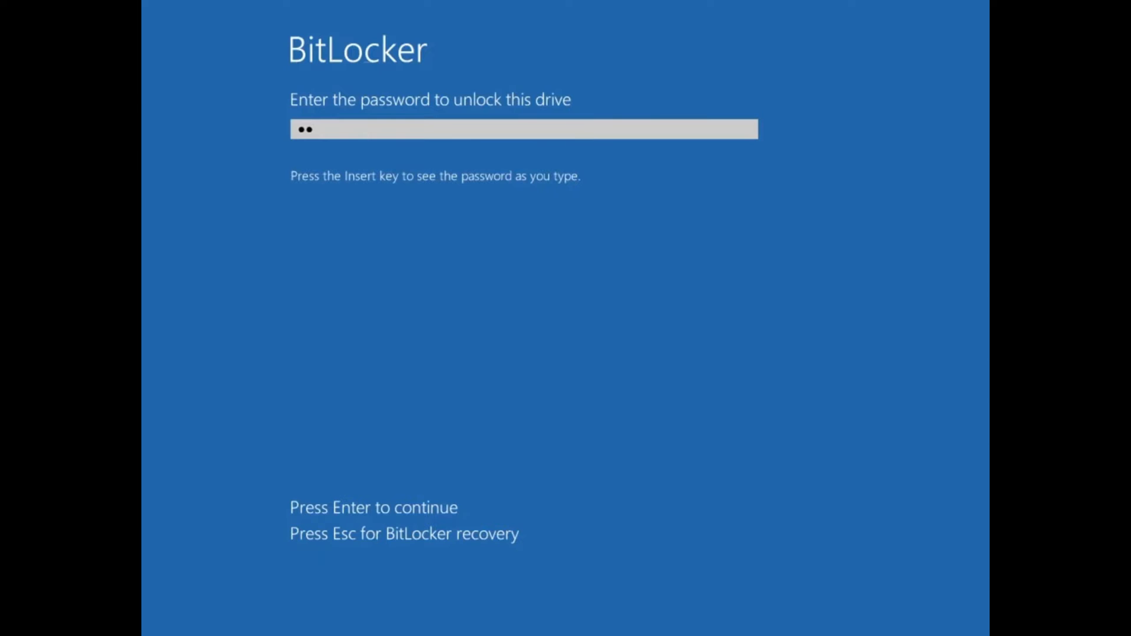
# Skip the BitLocker password with Esc and reach the recovery Choose an option screen.
pyautogui.press('Esc')
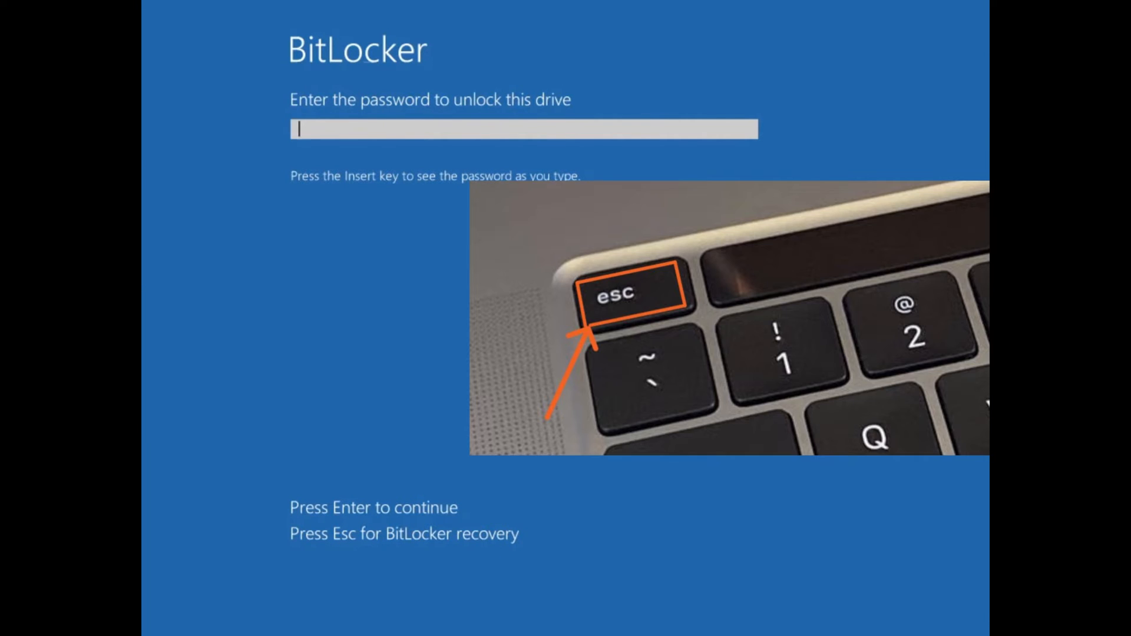
pyautogui.press('Escape')
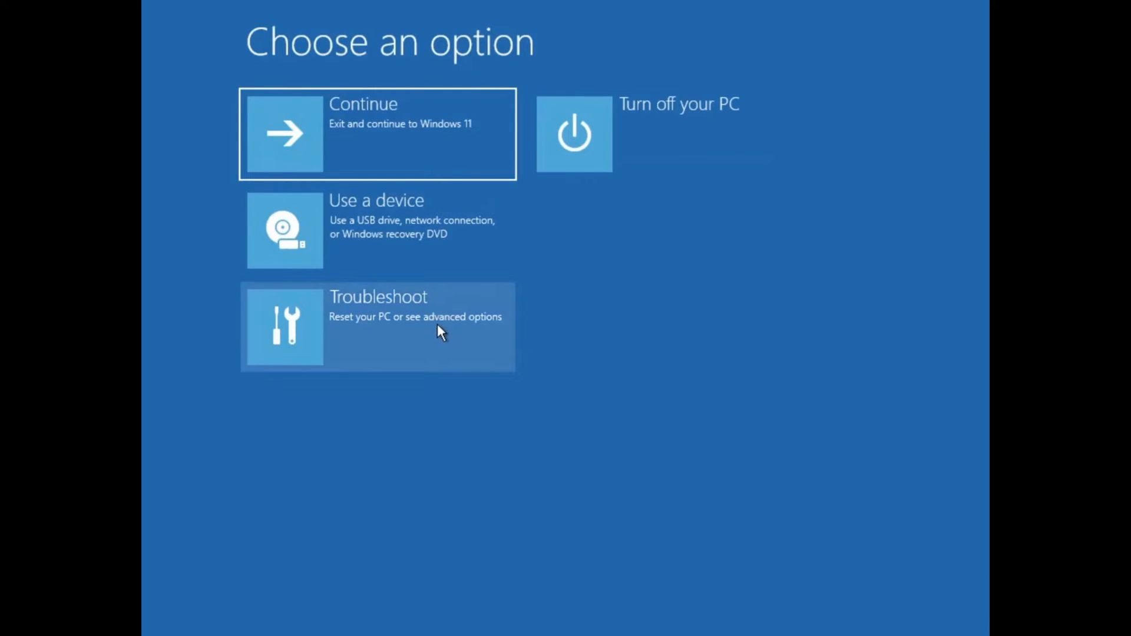
# Go through Troubleshoot and Advanced options to start a Command Prompt session.
pyautogui.click(377, 325)
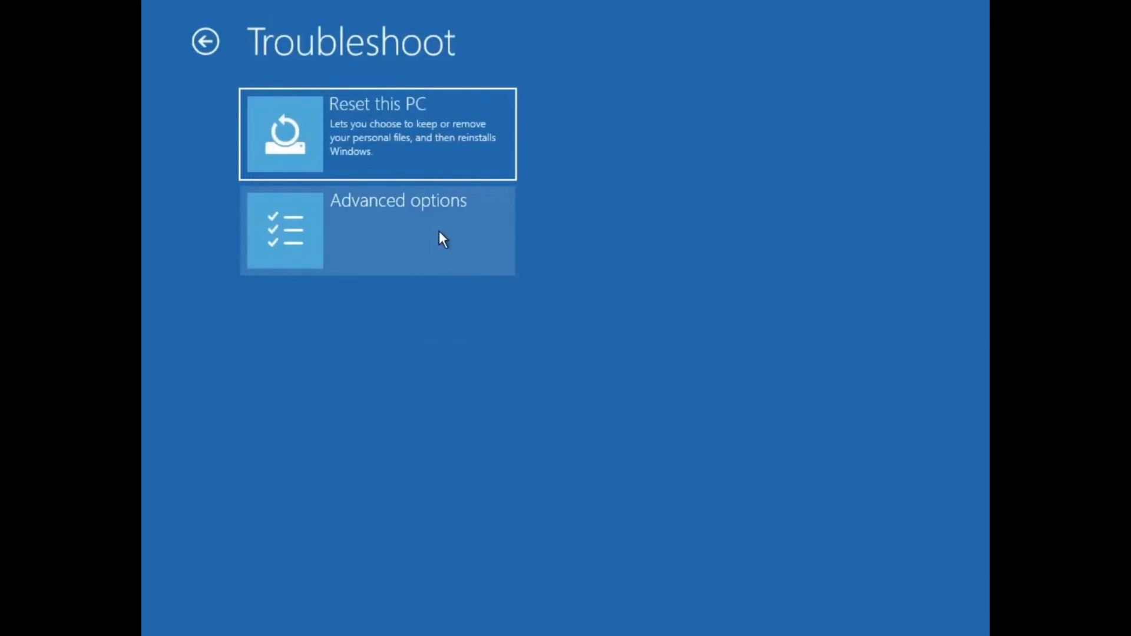
pyautogui.click(375, 230)
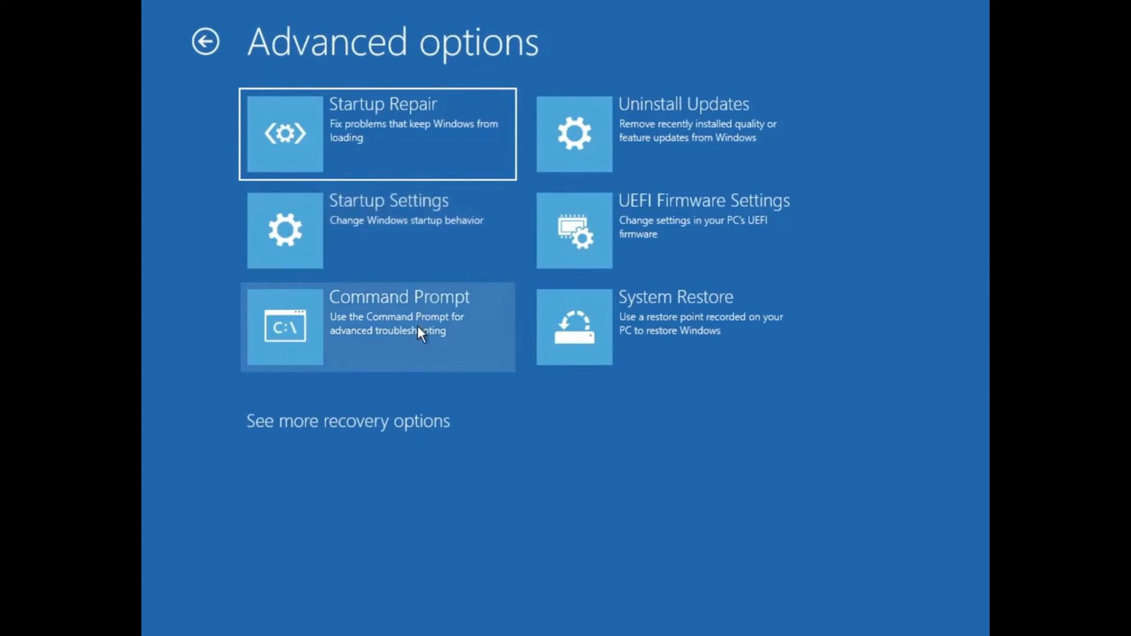
pyautogui.click(377, 325)
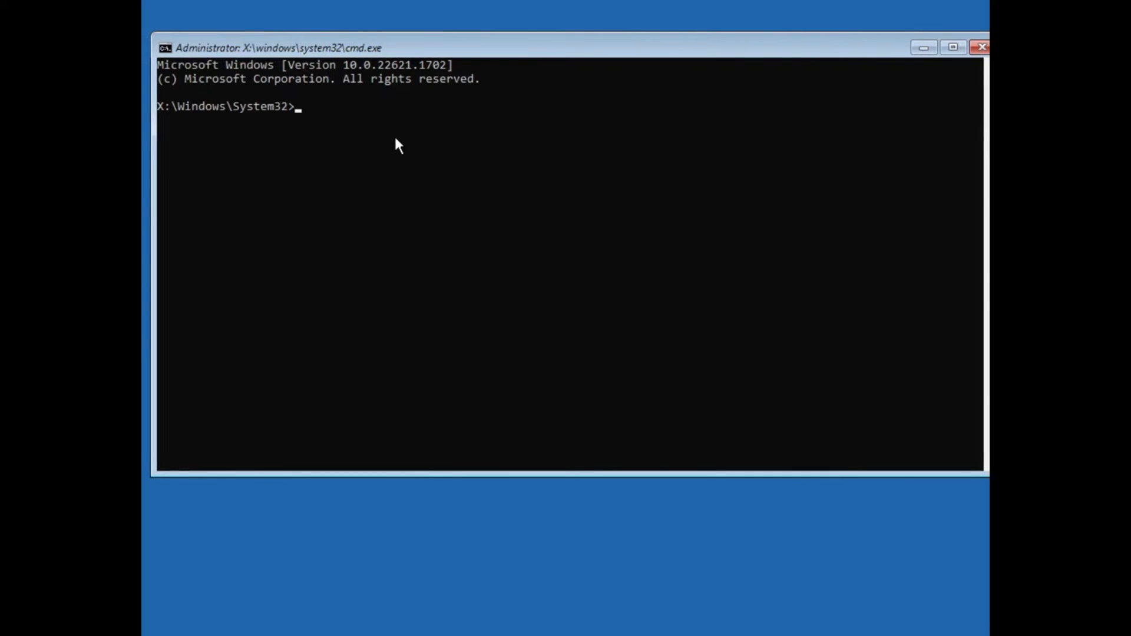
# Launch Notepad from the prompt and drop down its File menu.
pyautogui.write('note')
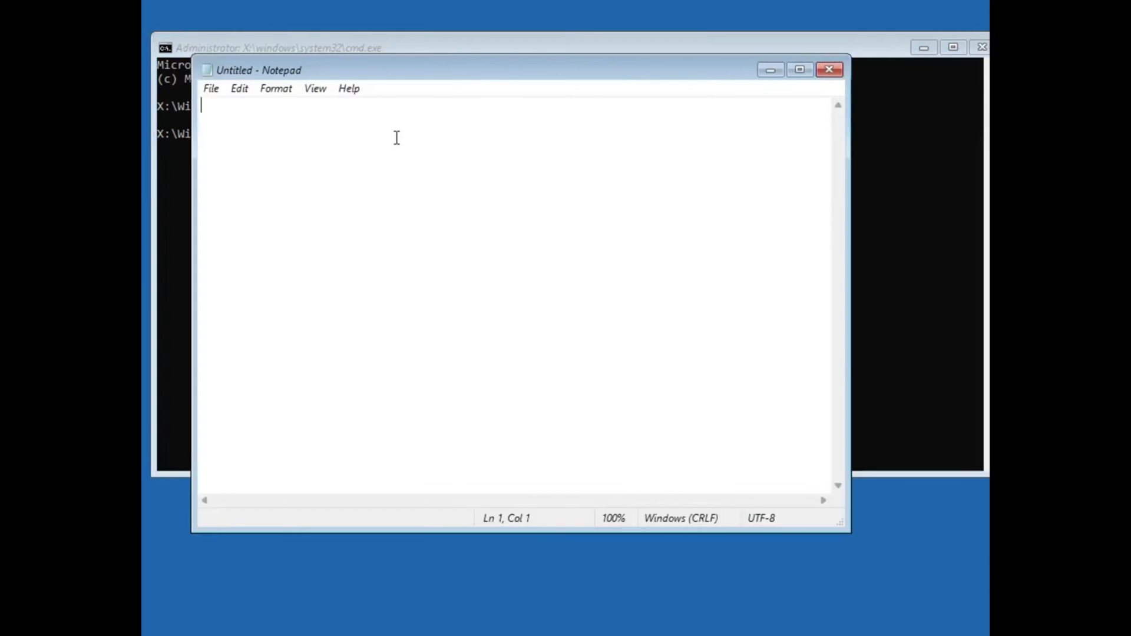
pyautogui.moveTo(252, 69); pyautogui.dragTo(213, 34)
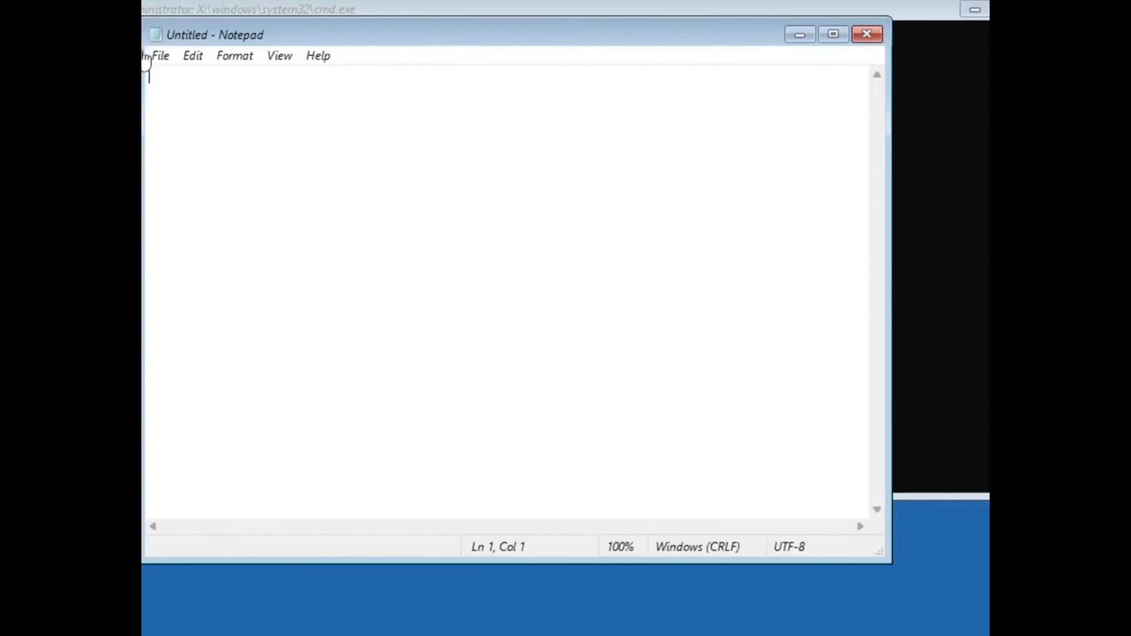
pyautogui.click(161, 55)
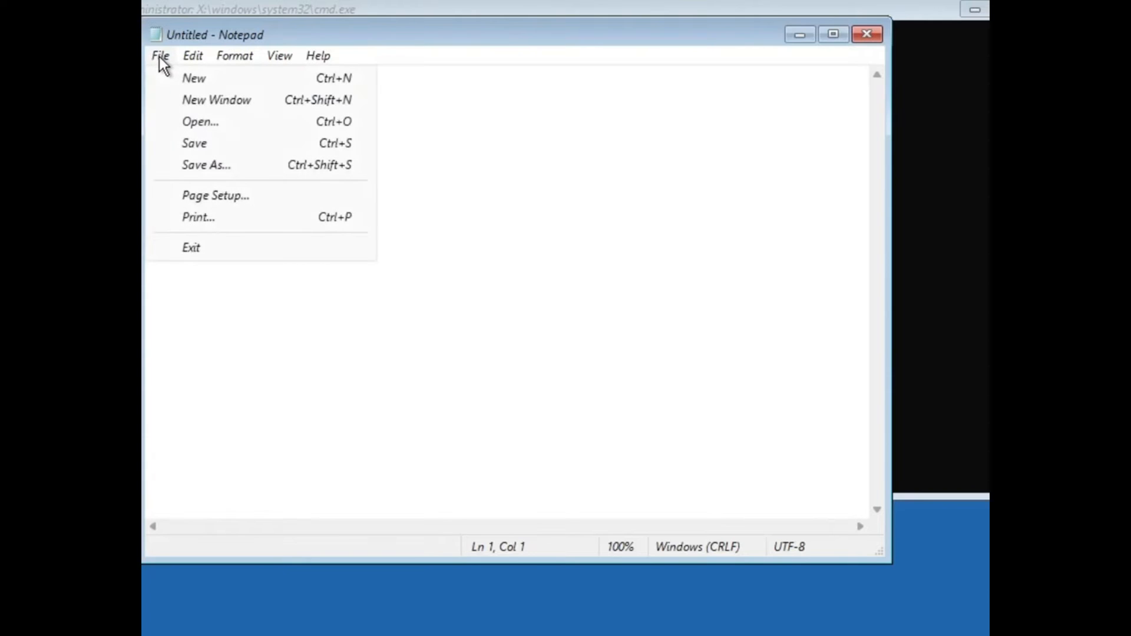
# Browse Notepad's Open dialog to This PC, listing drives C:, D:, E:, F: and X:.
pyautogui.click(200, 121)
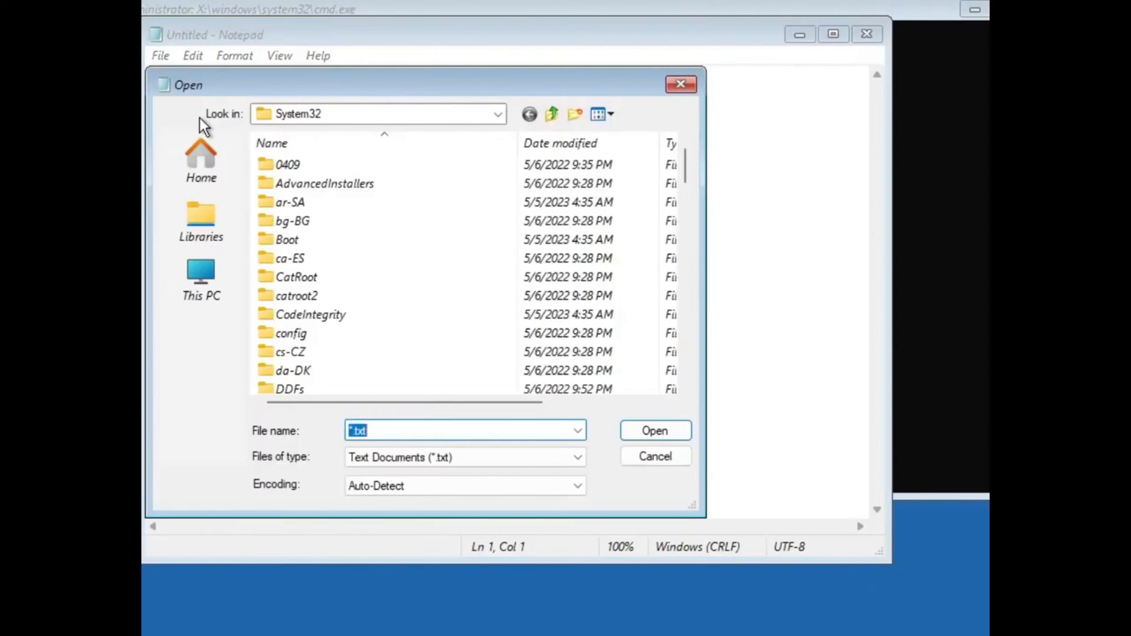
pyautogui.click(292, 220)
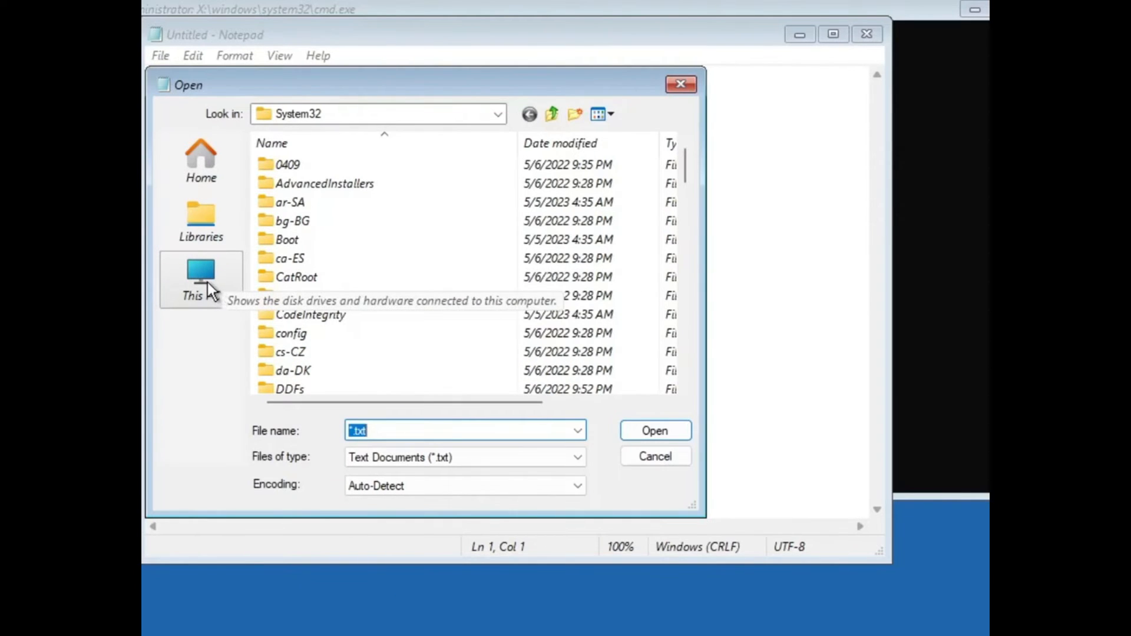
pyautogui.click(201, 278)
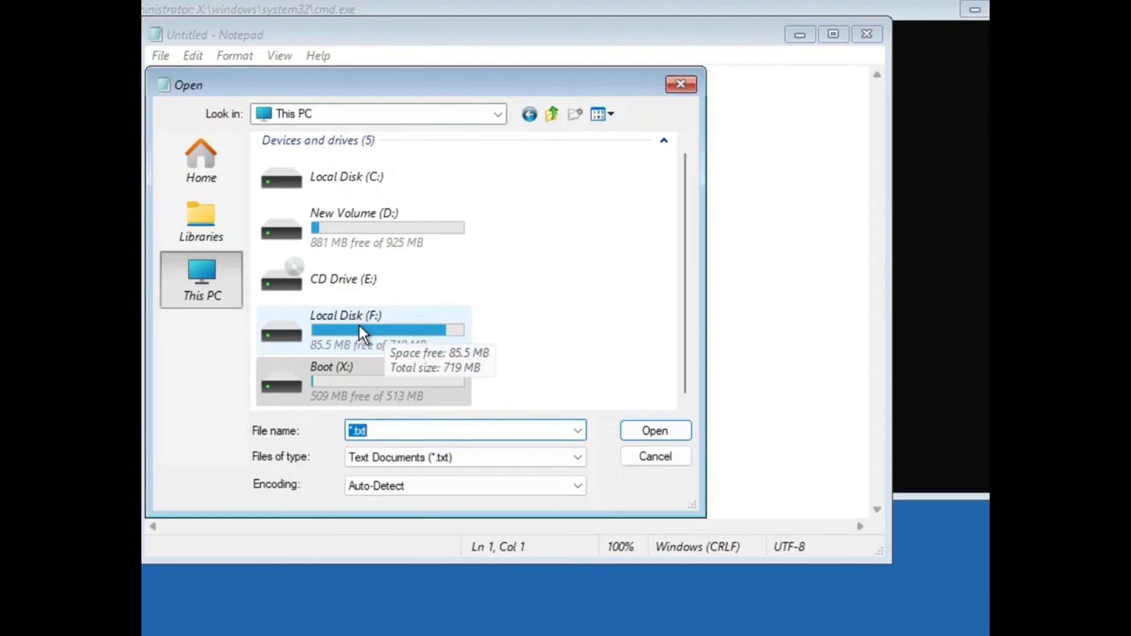
pyautogui.moveTo(187, 85); pyautogui.dragTo(245, 113)
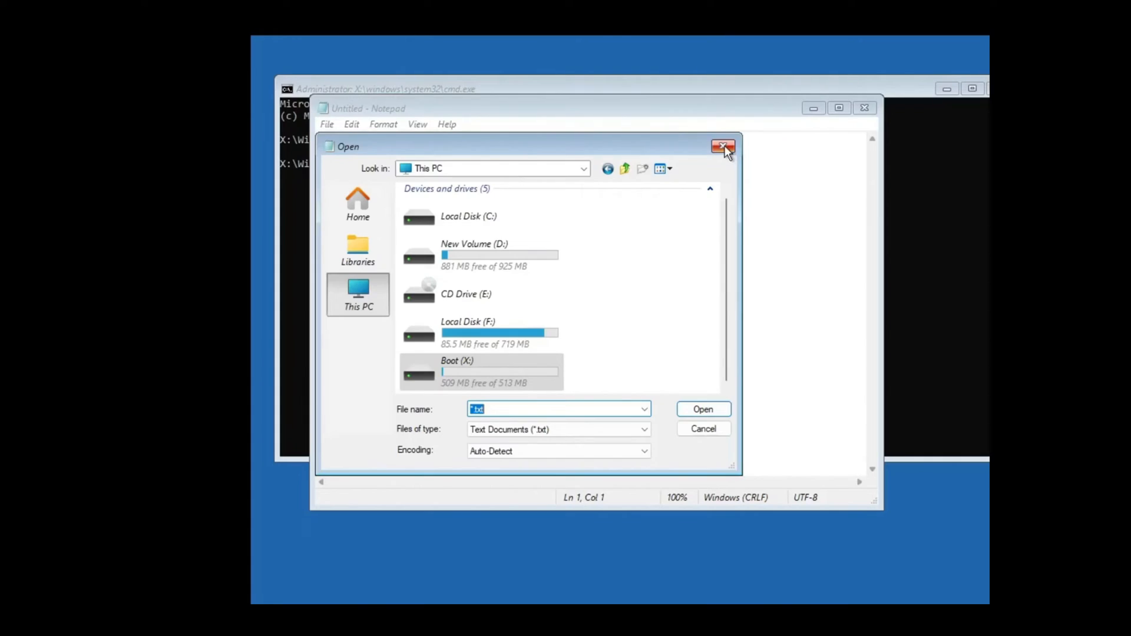
# Close Notepad and enter manage-bde -status at the prompt to query BitLocker status.
pyautogui.click(724, 146)
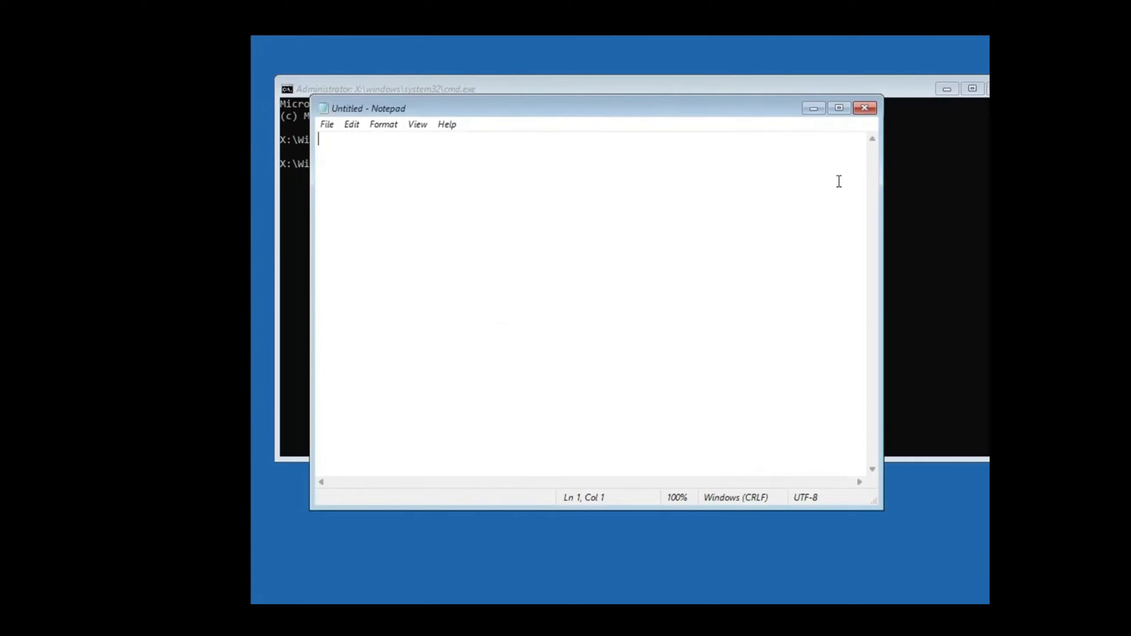
pyautogui.click(863, 108)
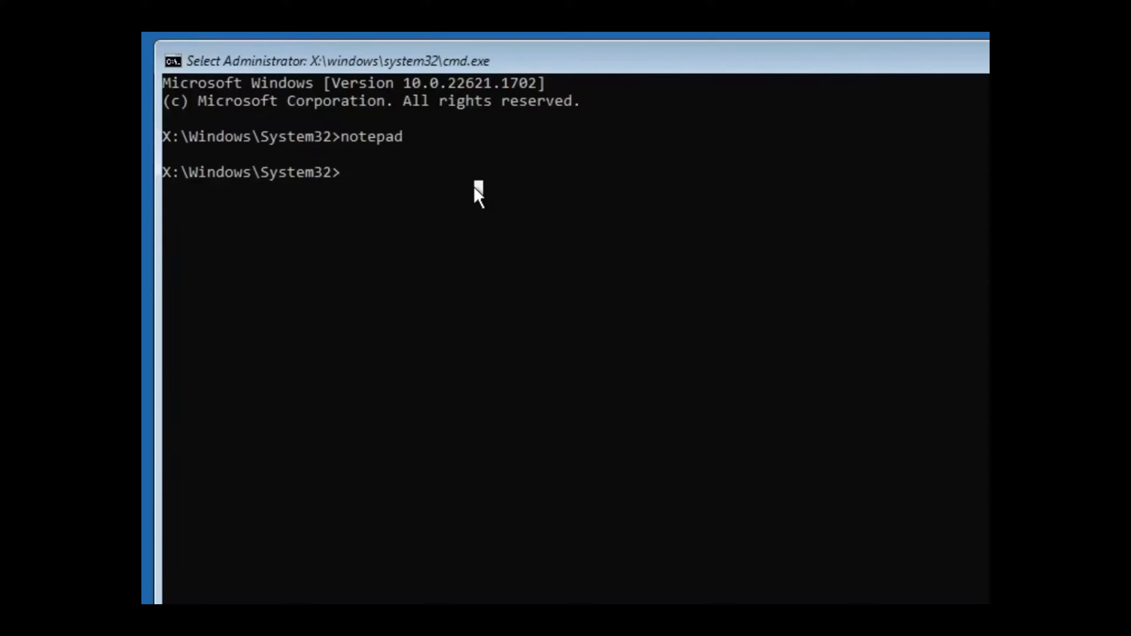
pyautogui.moveTo(386, 181)
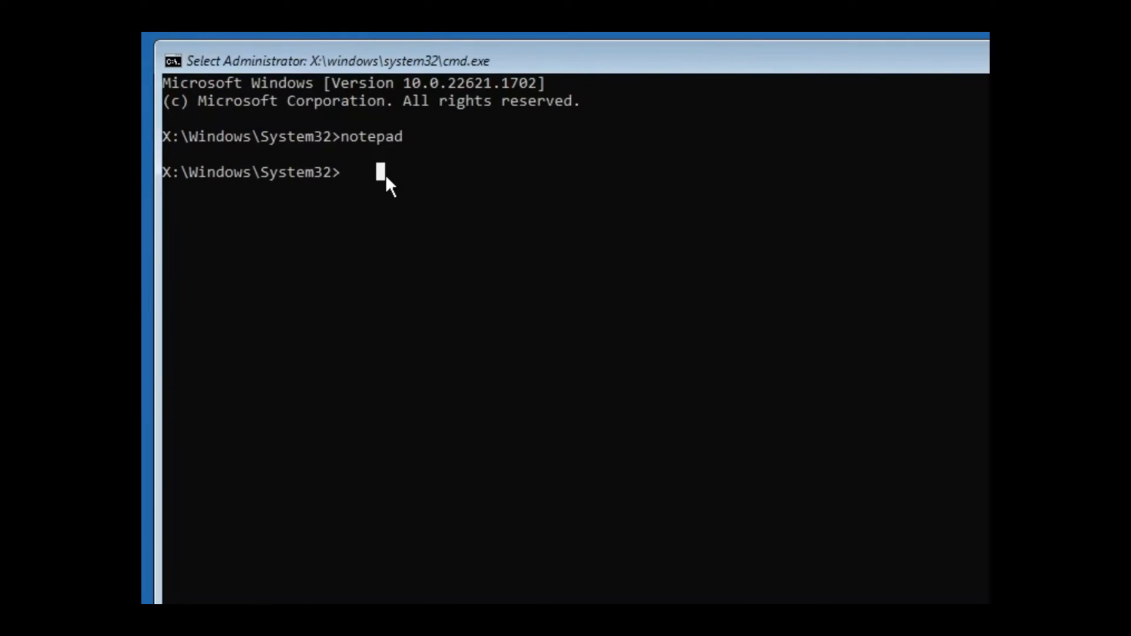
pyautogui.write('manage-')
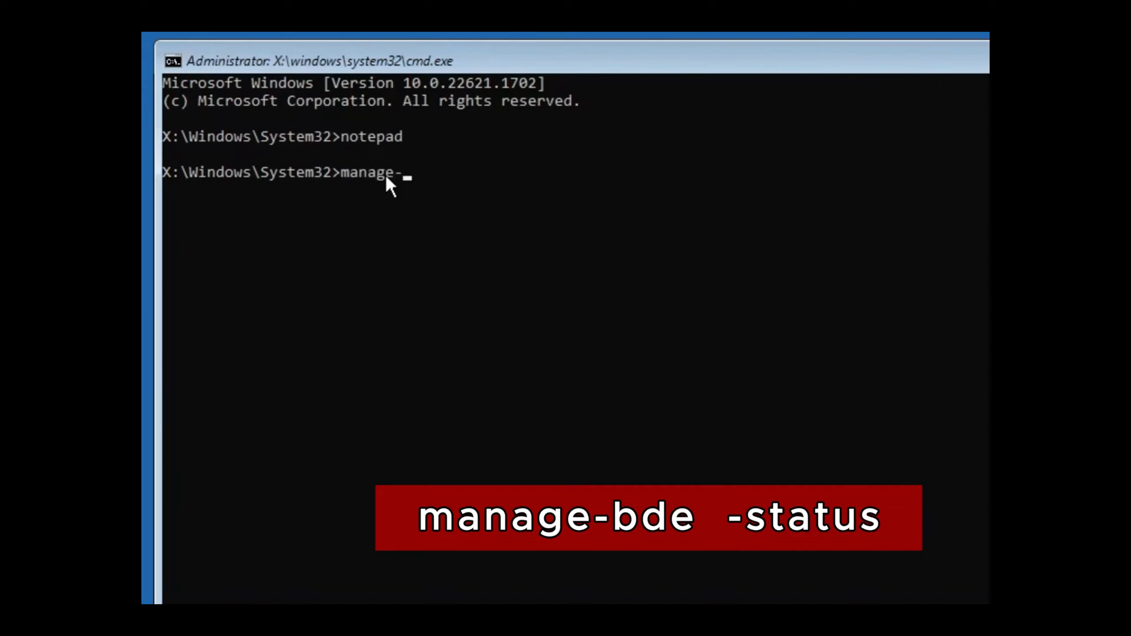
pyautogui.write('bde')
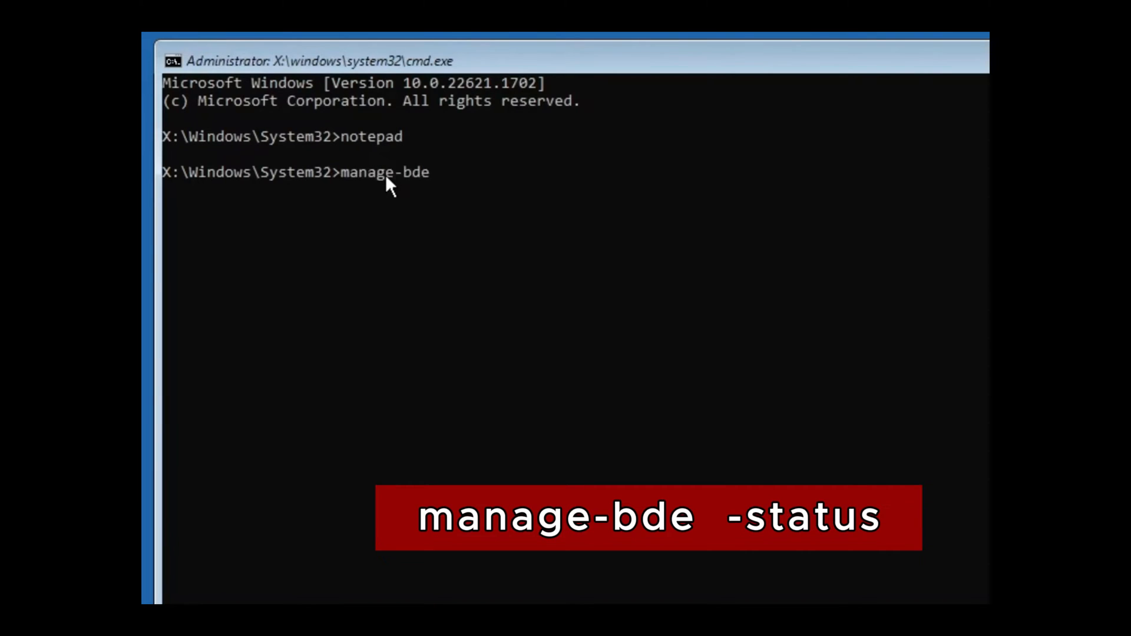
pyautogui.write('-sa')
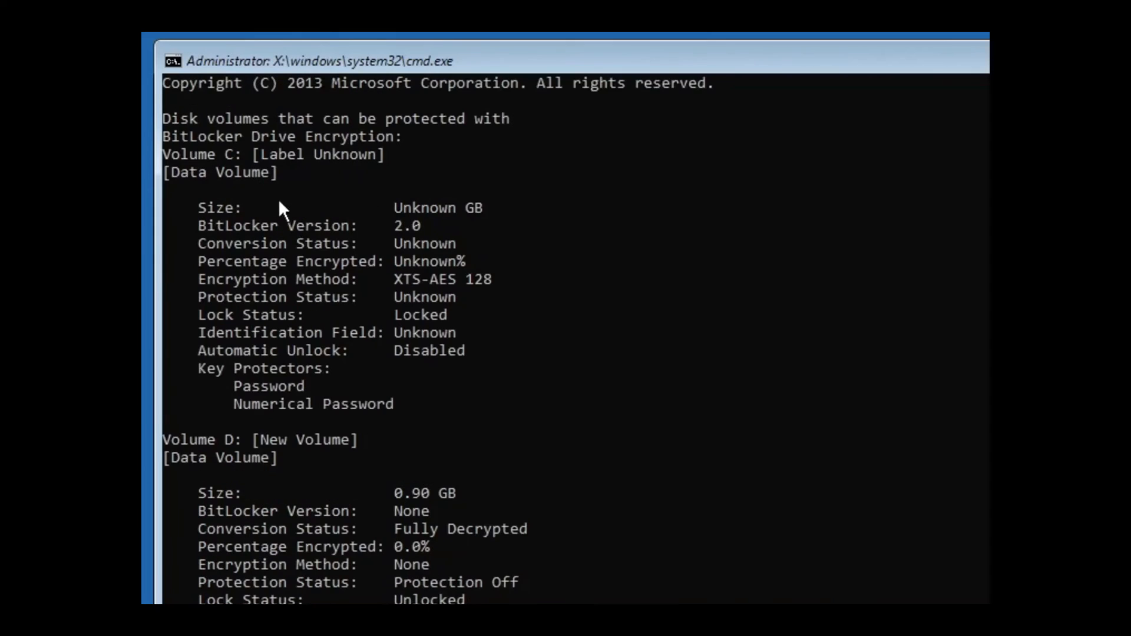
pyautogui.moveTo(299, 229)
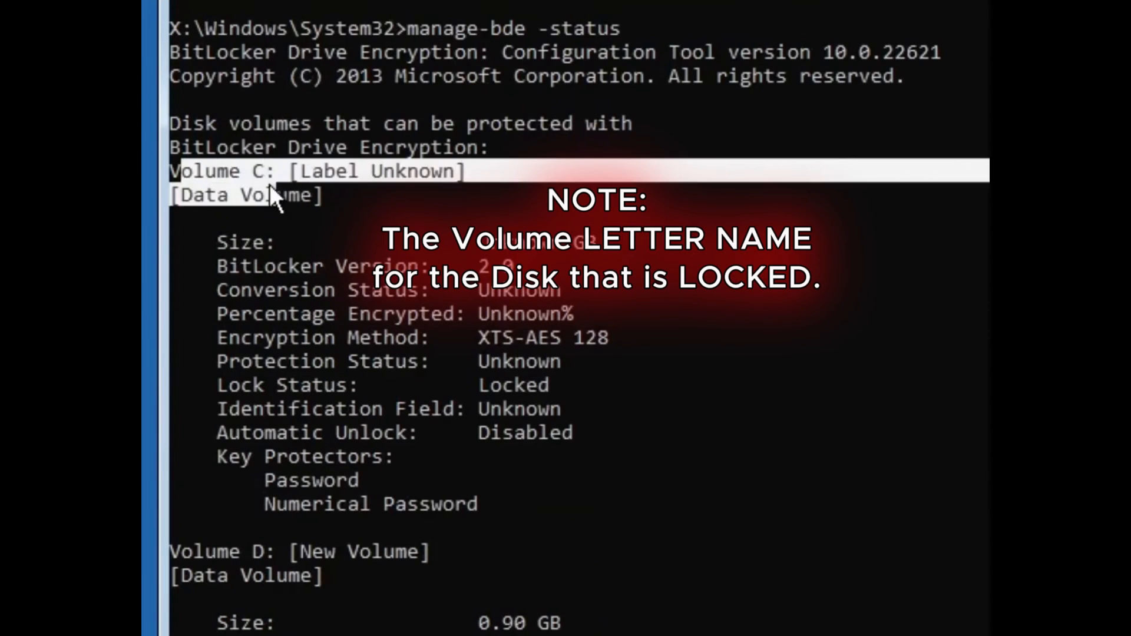
# Scroll the status report to find locked volume C: with Password and Numerical Password protectors.
pyautogui.scroll(-3)
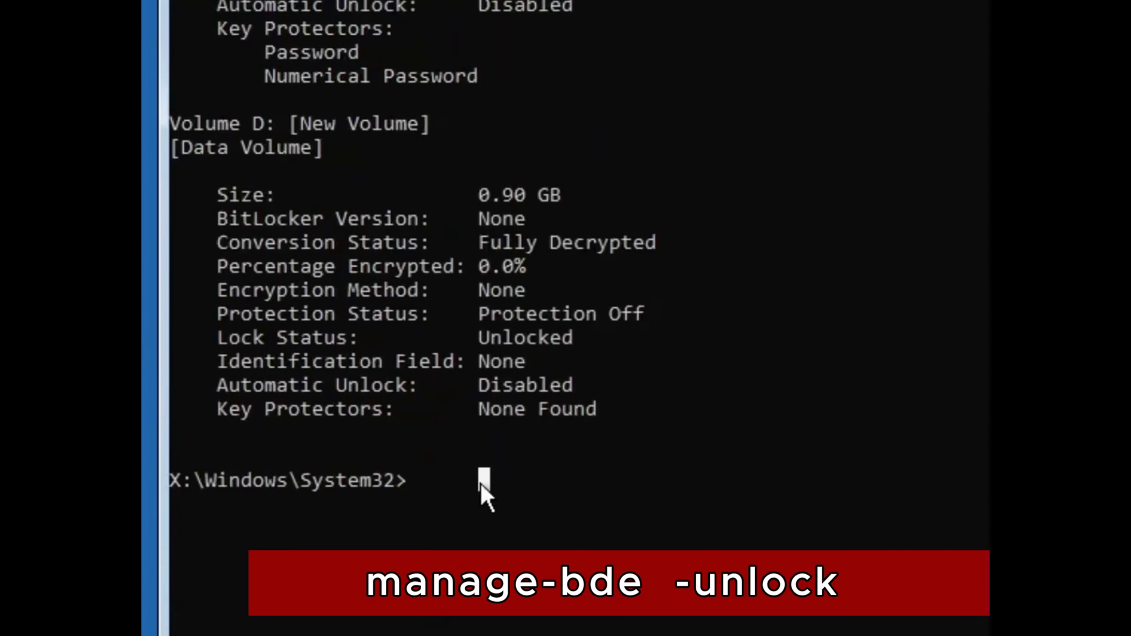
# Enter manage-bde -unlock C: -rp with the 48-digit recovery key.
pyautogui.write('manage-bde')
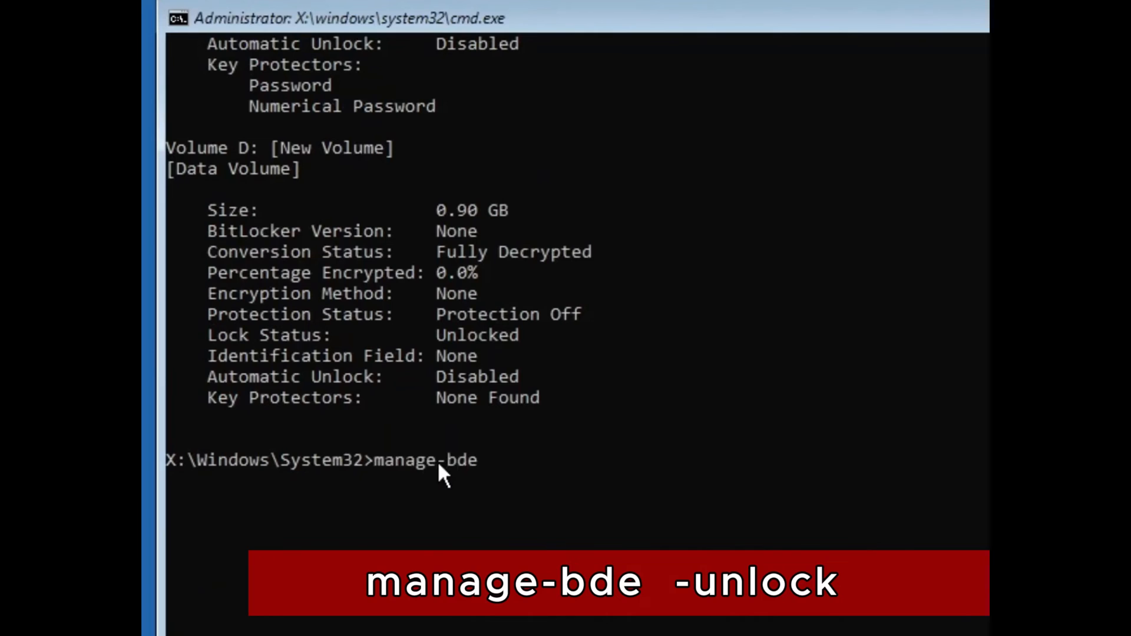
pyautogui.write('-unlock')
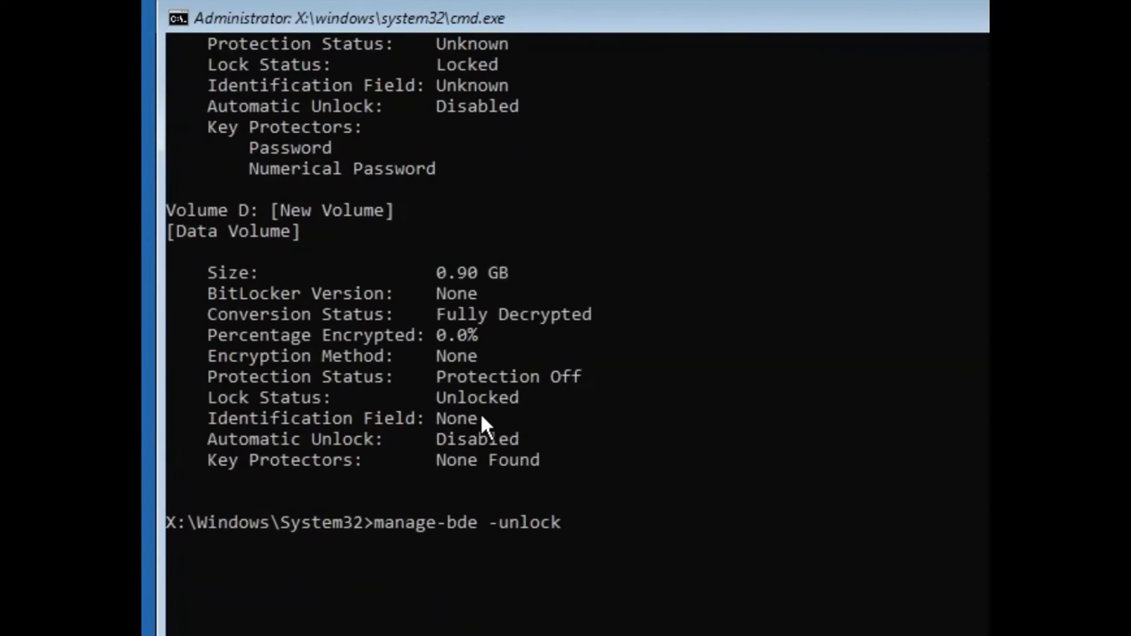
pyautogui.write('C: -')
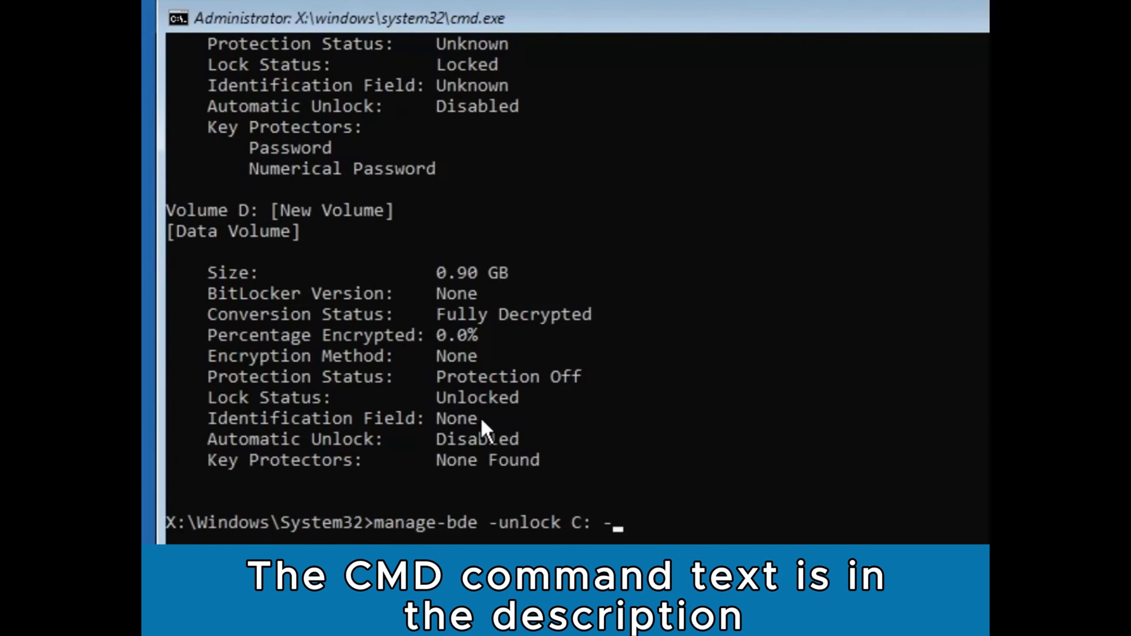
pyautogui.write('rp')
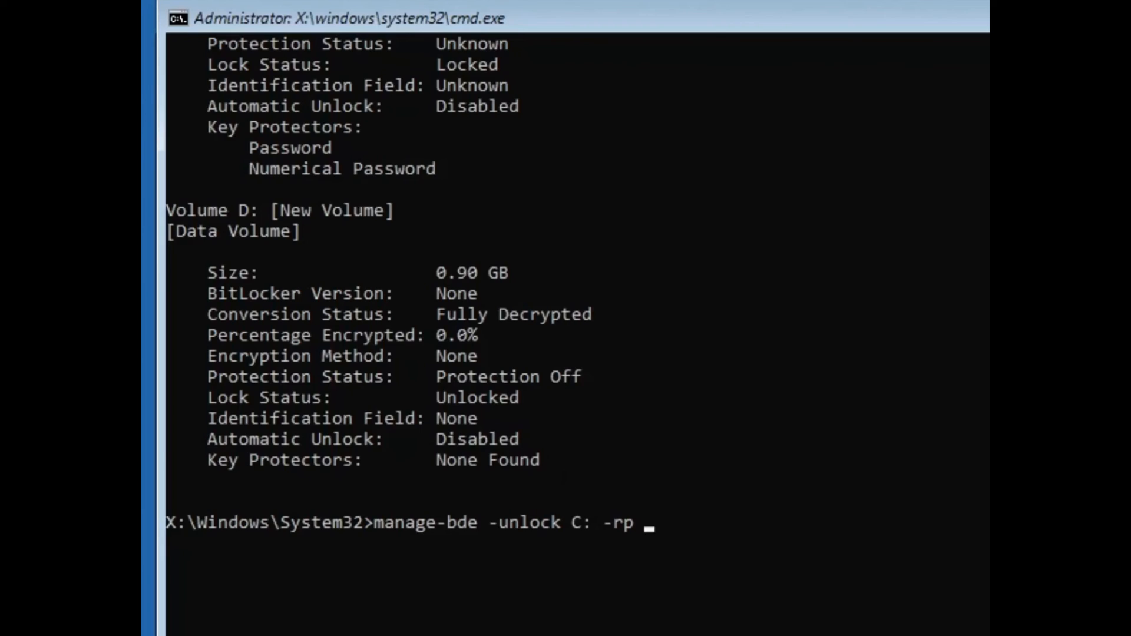
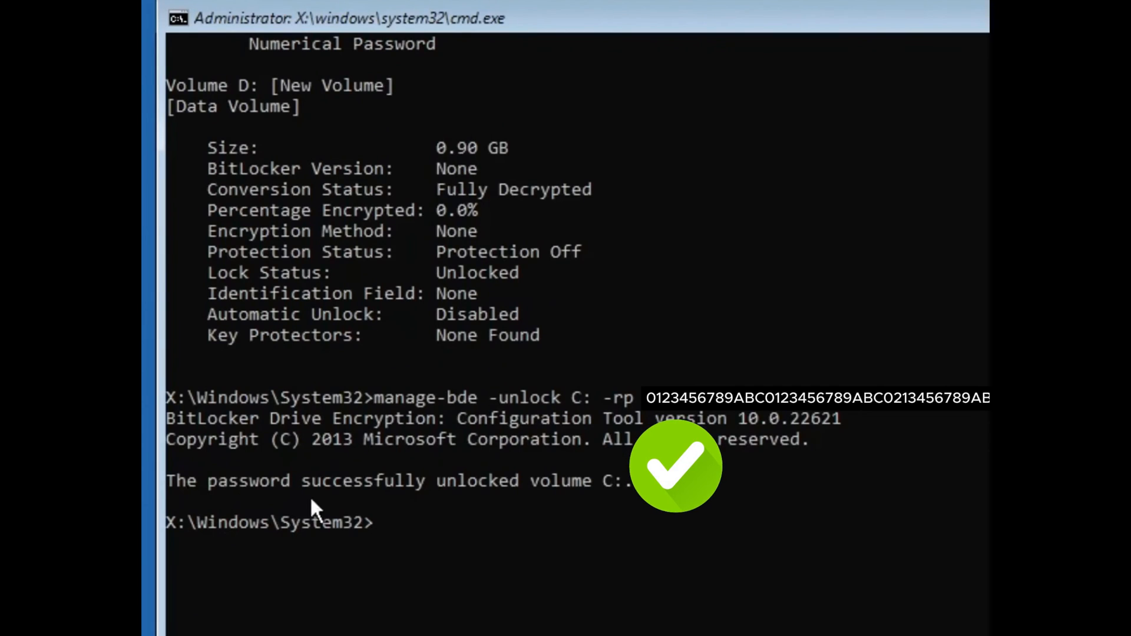
pyautogui.moveTo(592, 505)
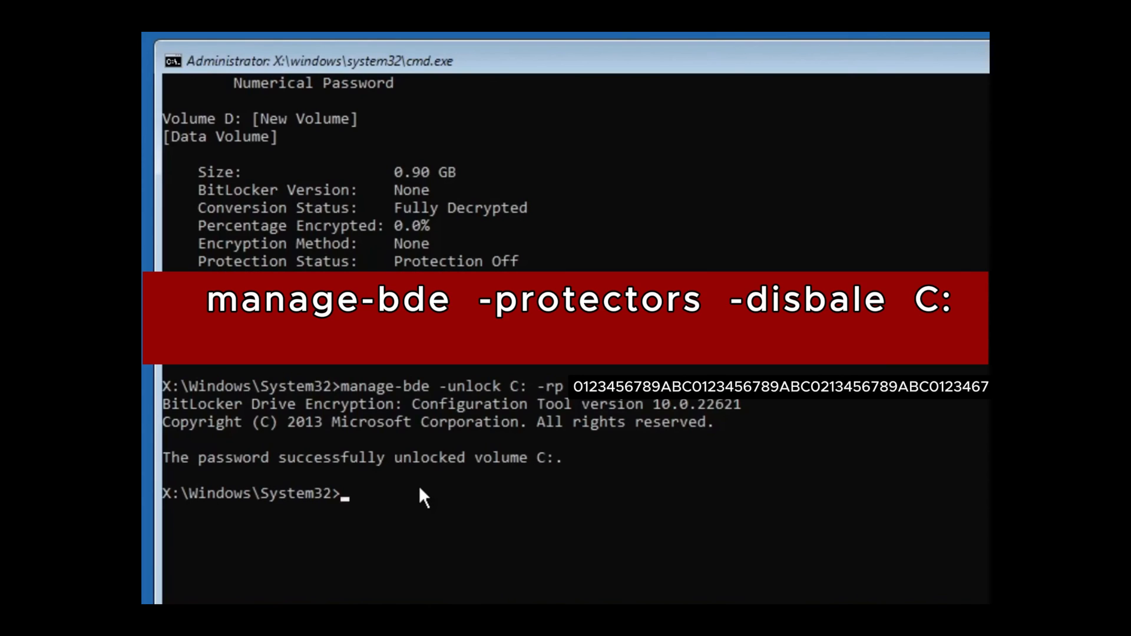
# Begin typing manage-bde -protectors to disable the key protectors on C:.
pyautogui.write('manage-bde')
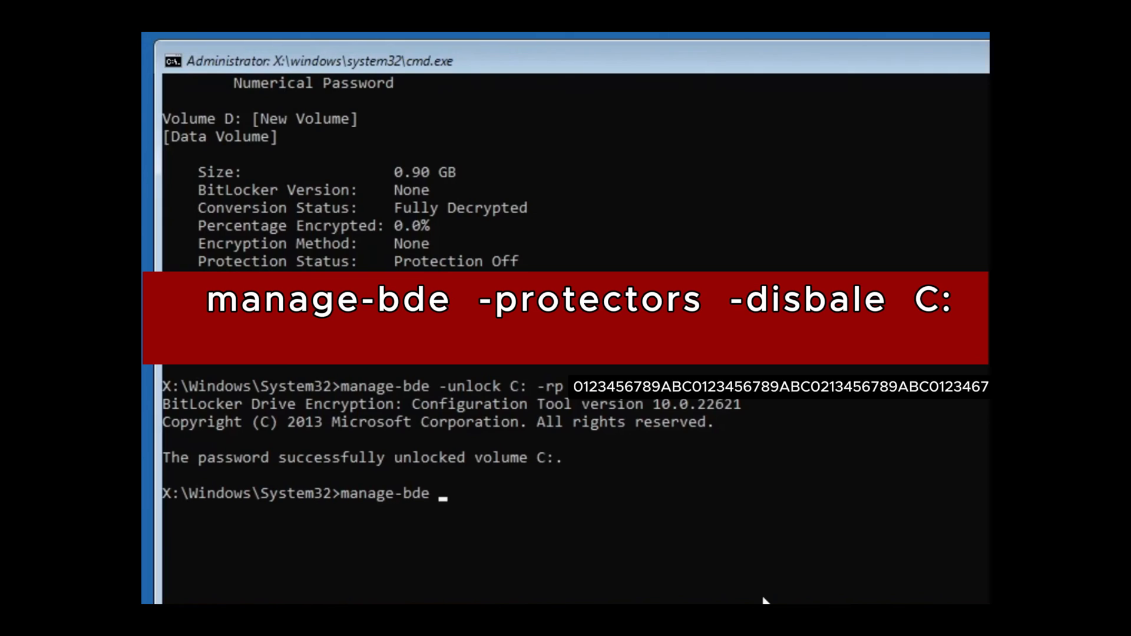
pyautogui.write('-pro')
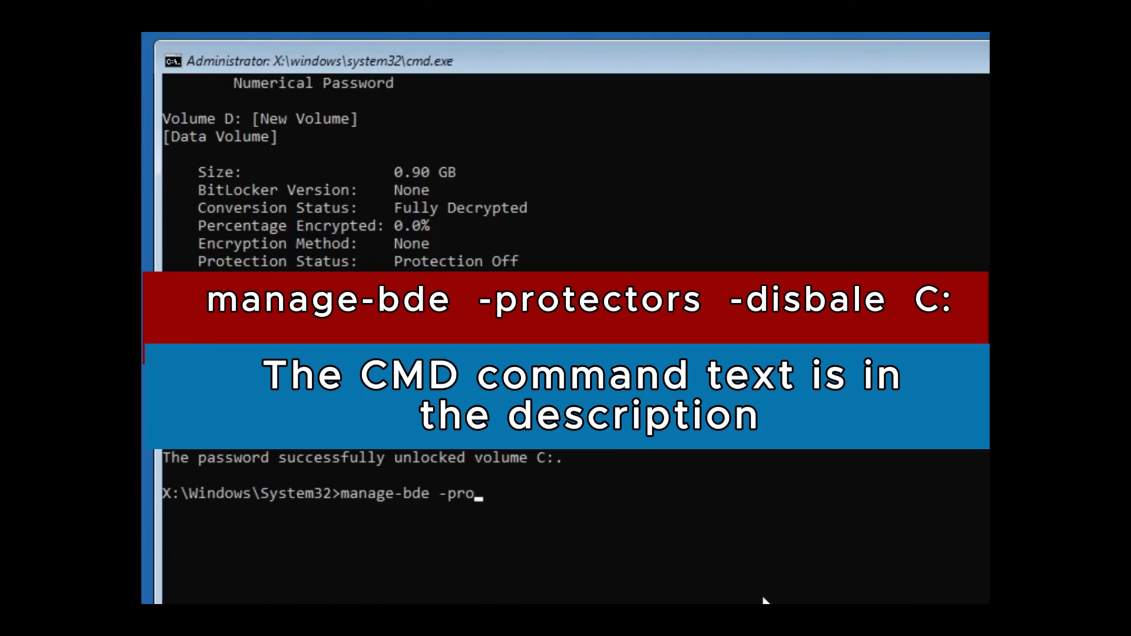
pyautogui.write('tectors')
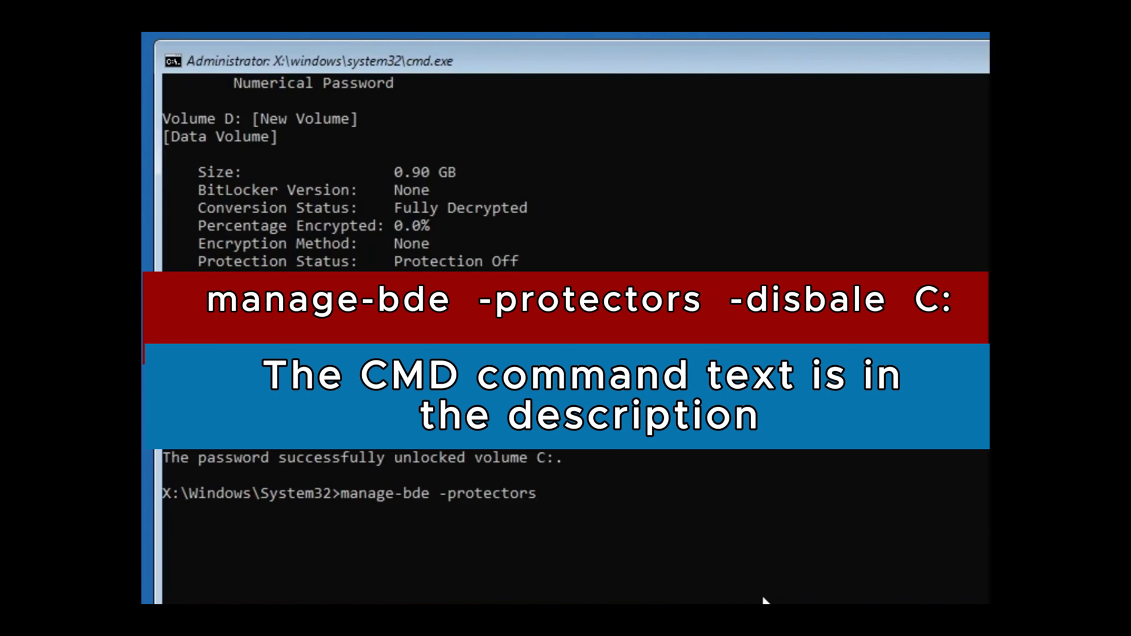